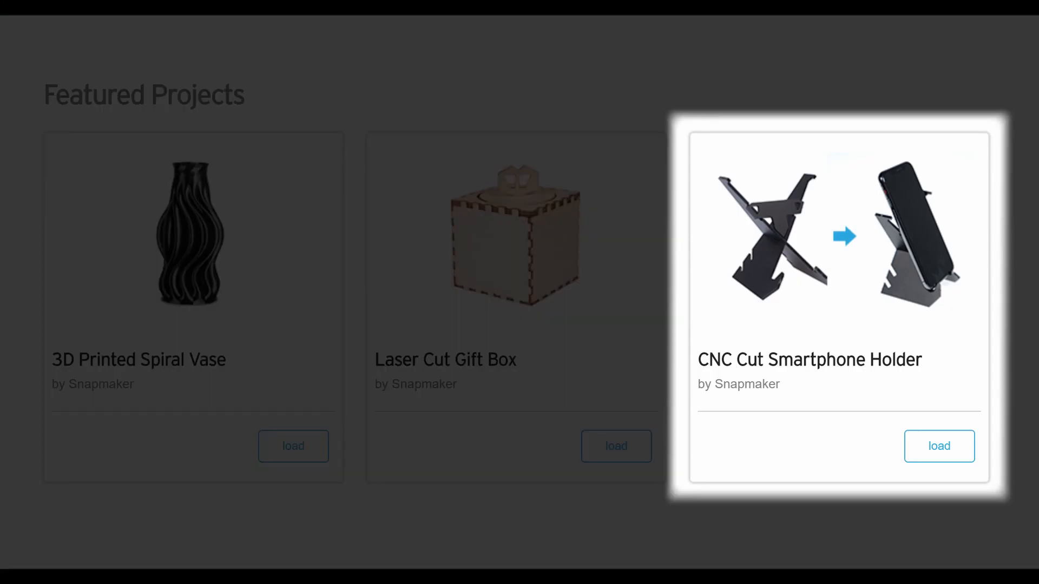
# - Load the smartphone holder, gift box and spiral vase sample projects into their Luban workspaces
pyautogui.click(938, 446)
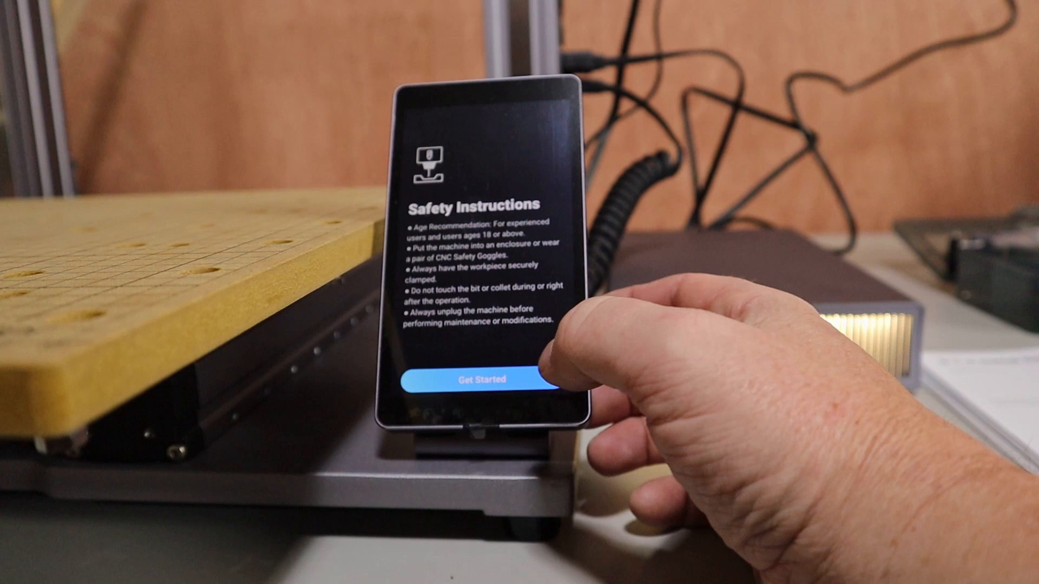
pyautogui.click(480, 379)
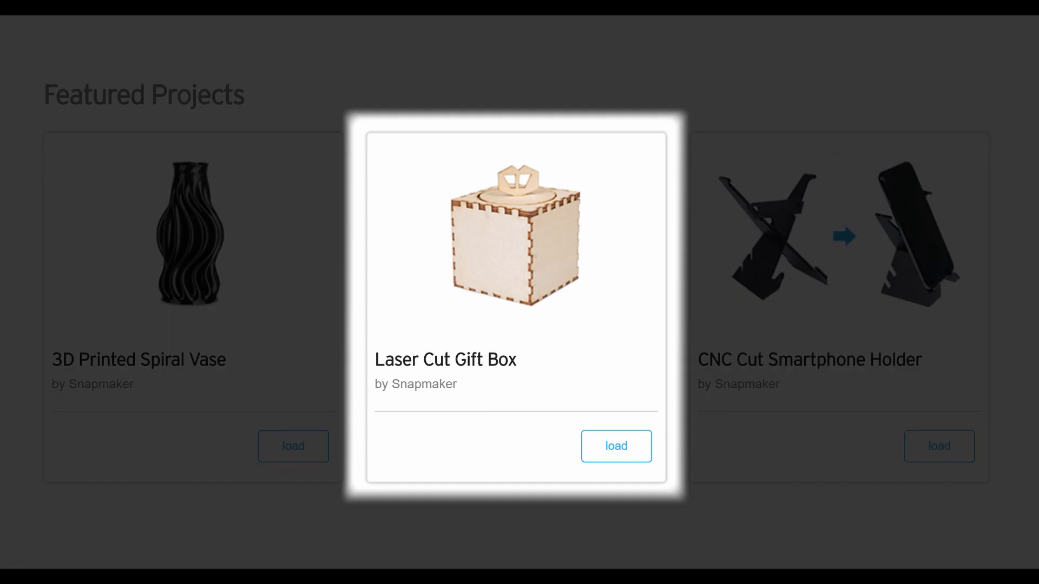
pyautogui.click(616, 446)
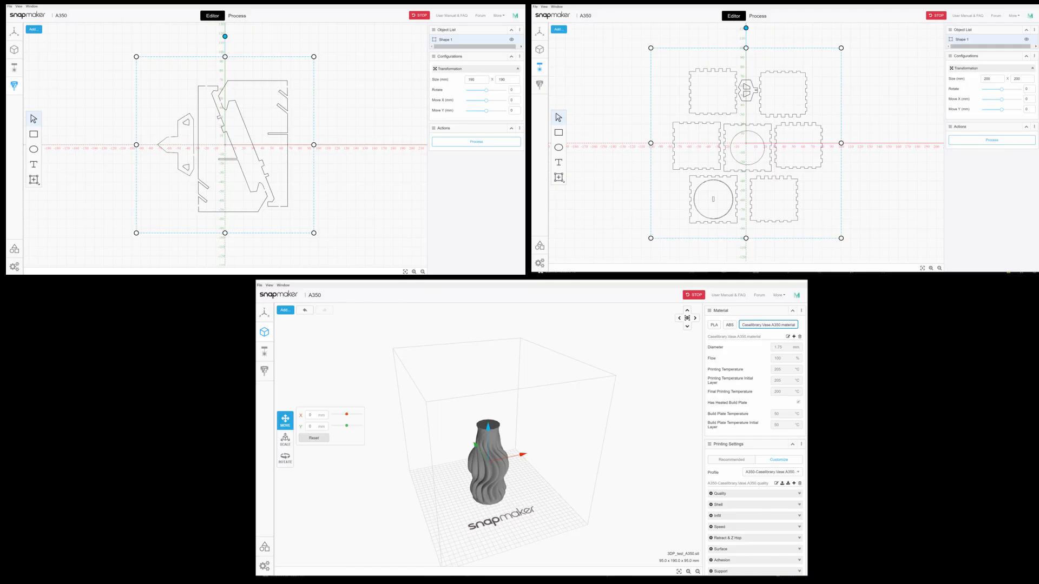